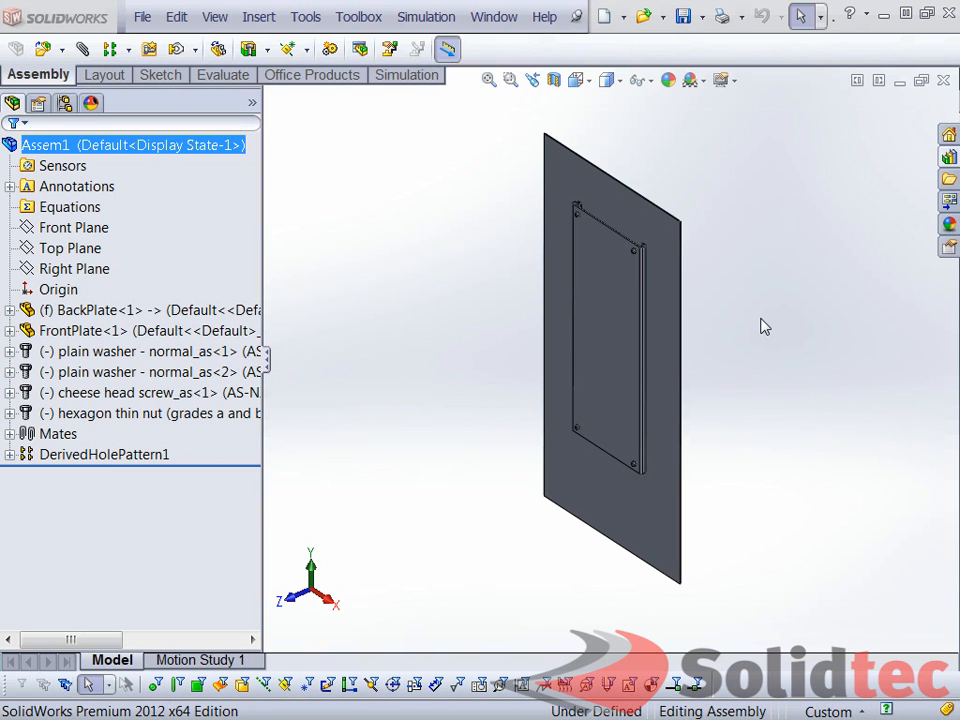
pyautogui.moveTo(504, 100)
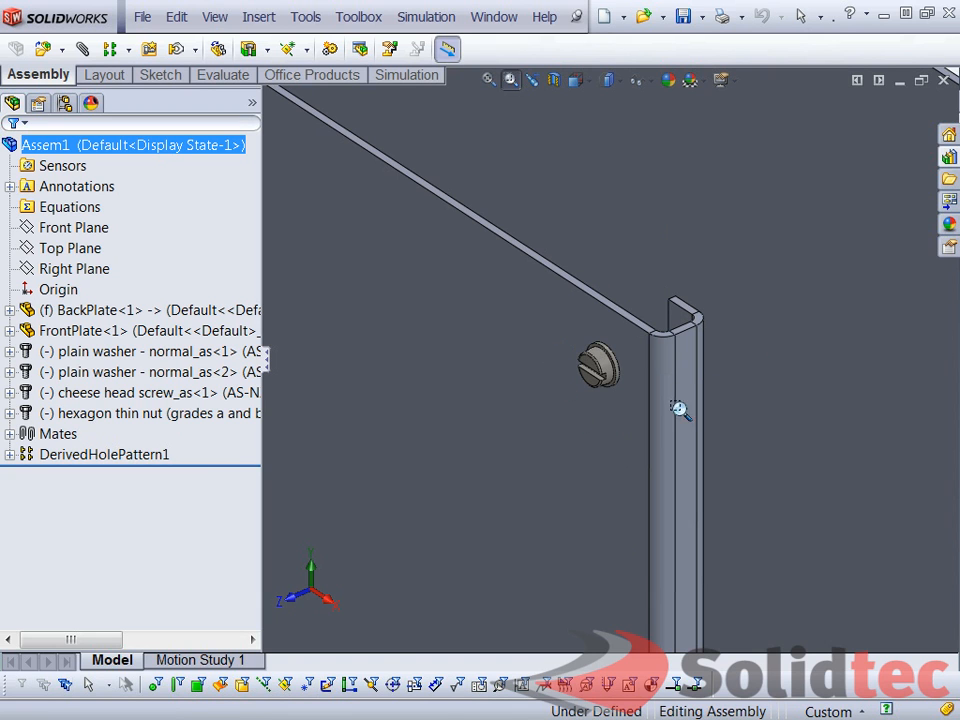
pyautogui.moveTo(594, 242)
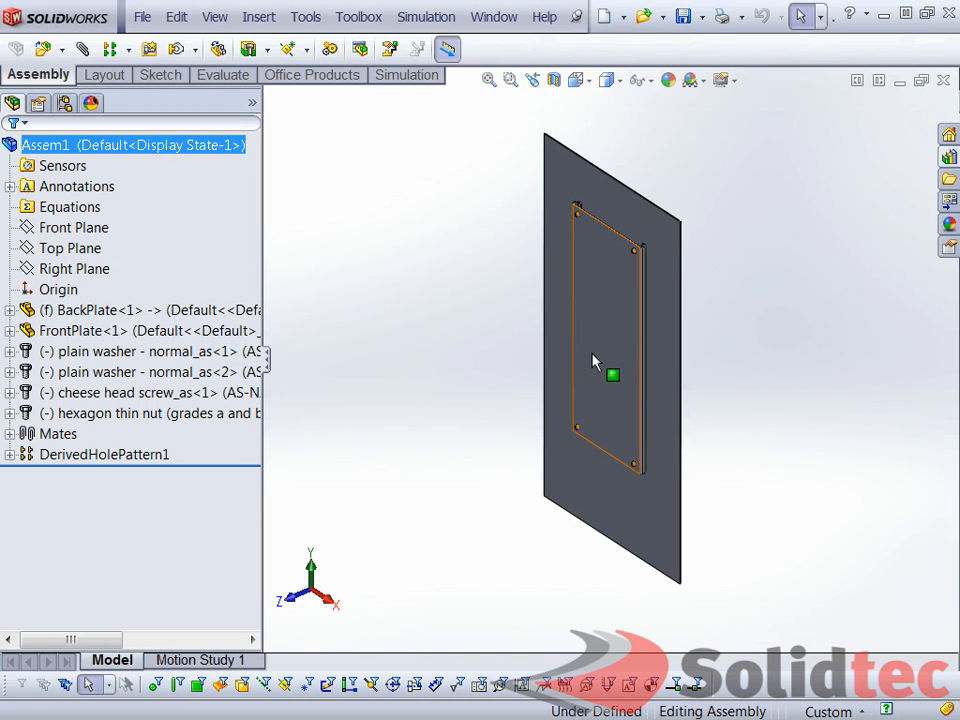
pyautogui.moveTo(604, 308)
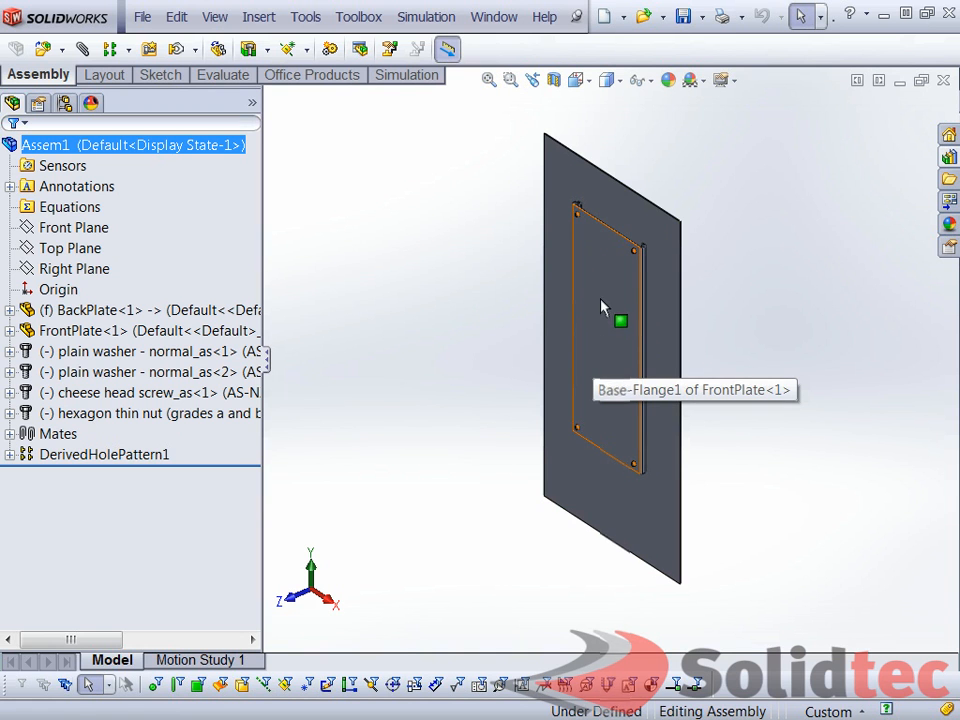
# Start Make Smart Component with FrontPlate-1@Assem1 as the smart component
pyautogui.click(600, 320)
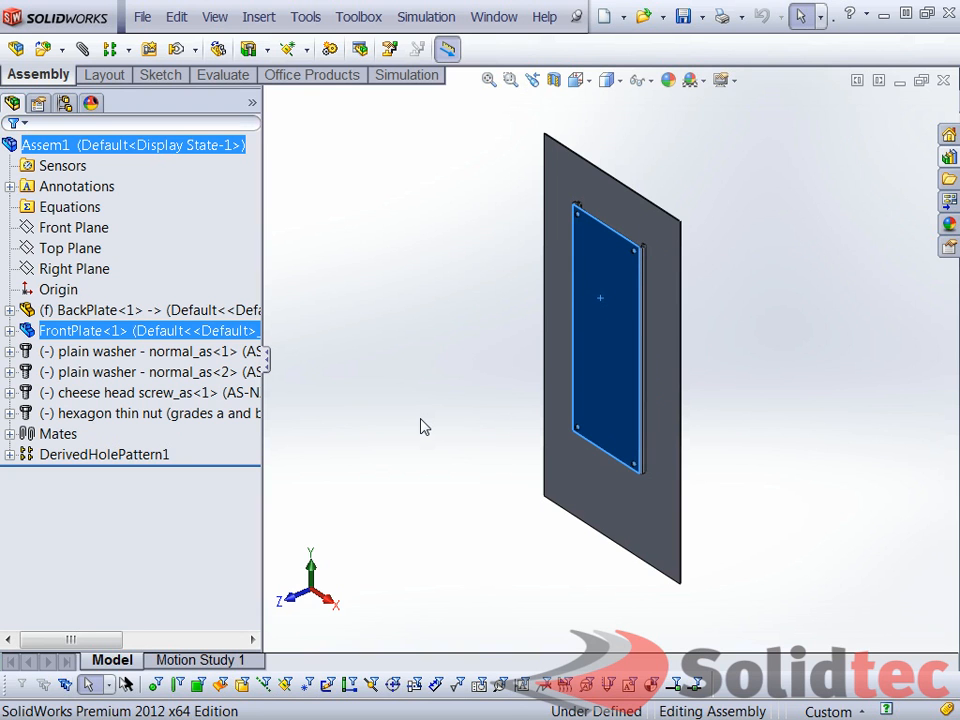
pyautogui.click(408, 414)
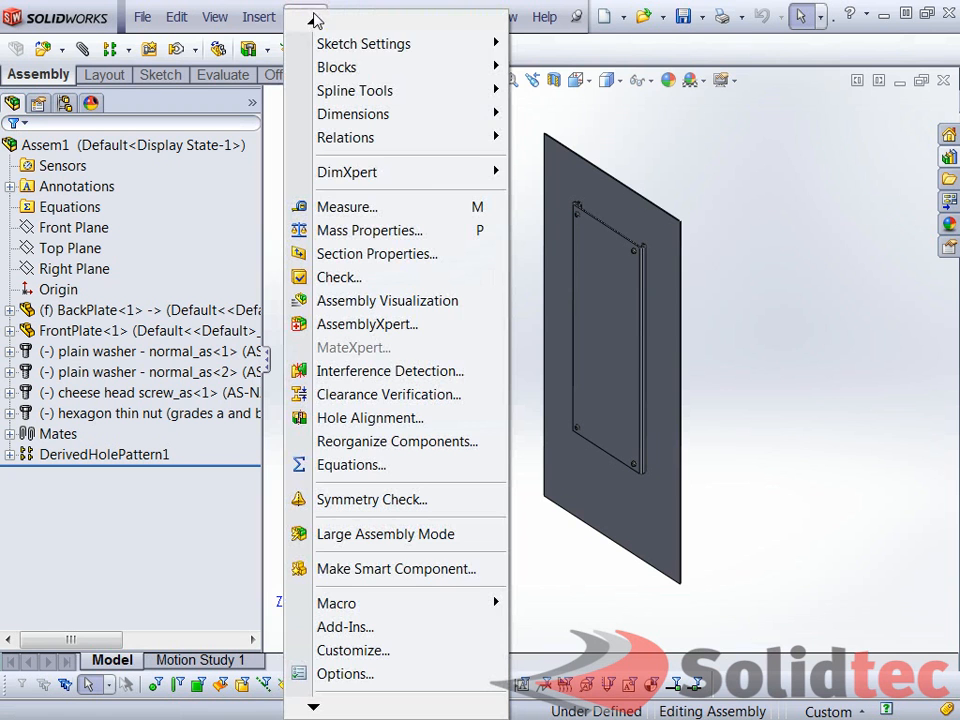
pyautogui.moveTo(396, 568)
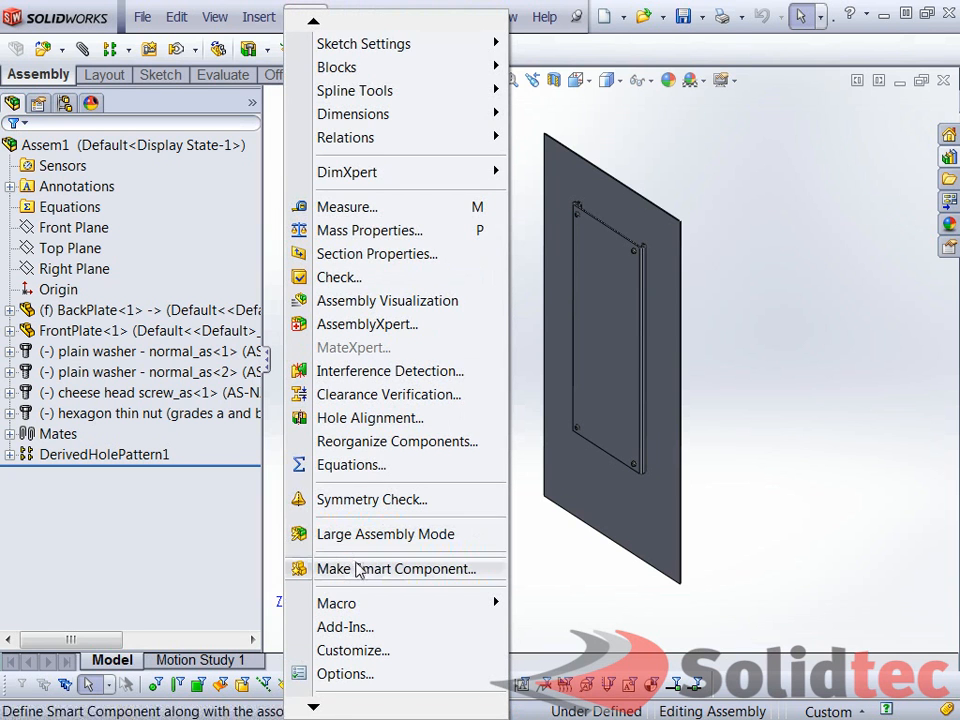
pyautogui.click(396, 568)
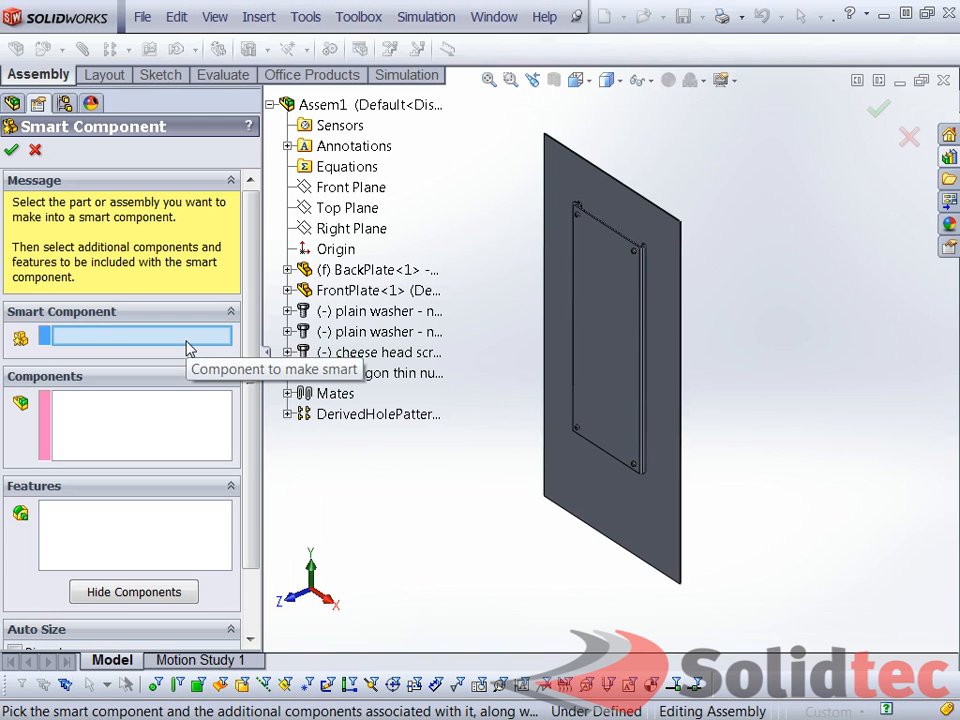
pyautogui.moveTo(476, 440)
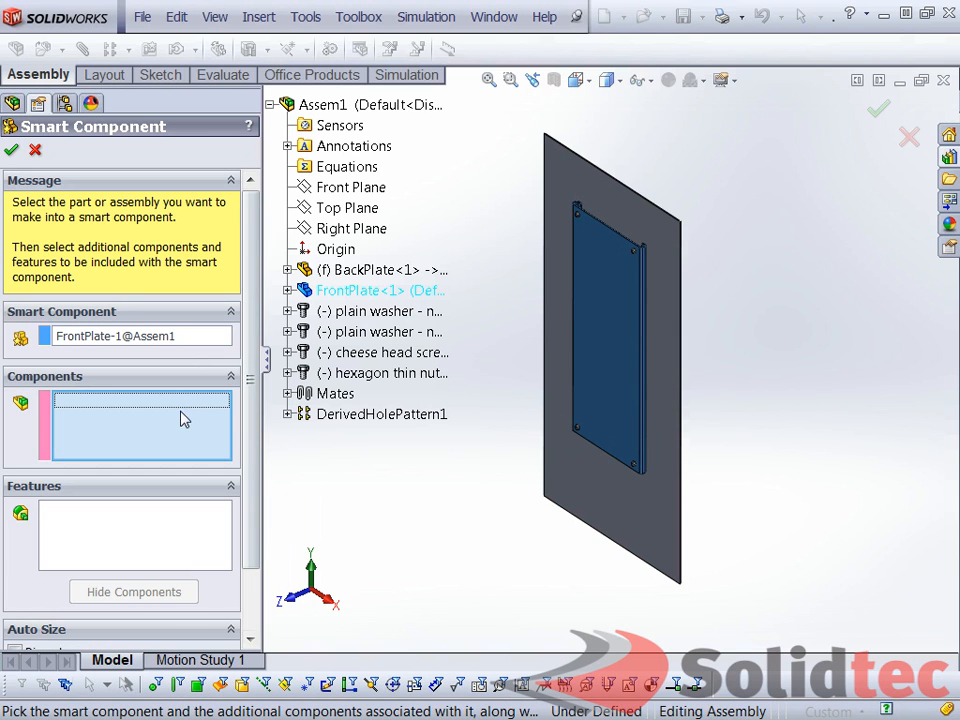
pyautogui.moveTo(176, 410)
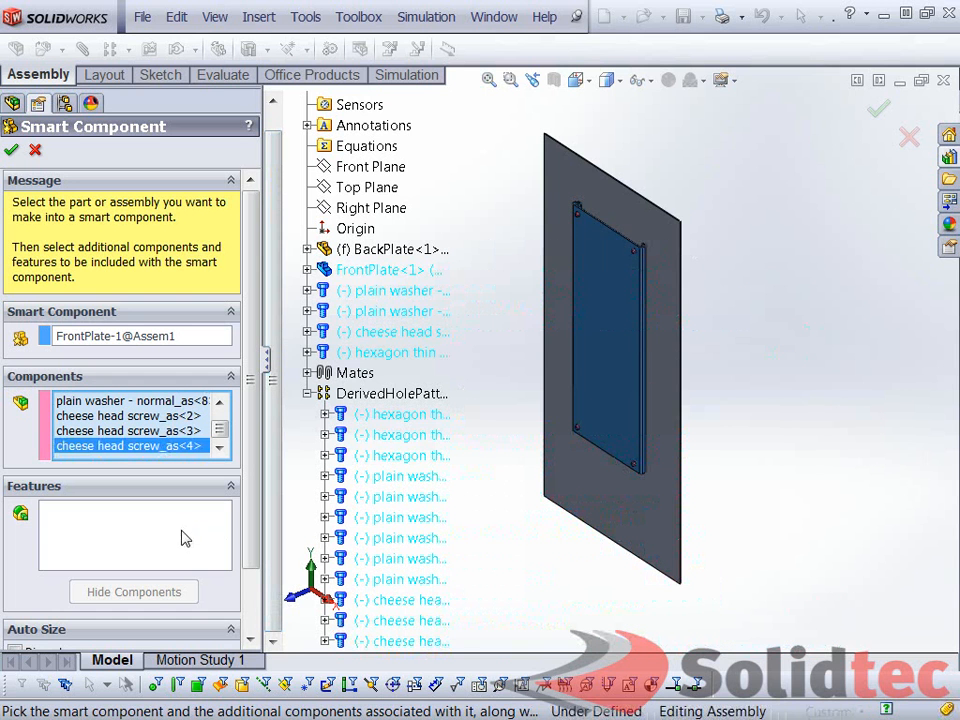
# Hide the hardware, add BackPlate's Holes_BackPlate as the smart feature and confirm the definition
pyautogui.click(132, 592)
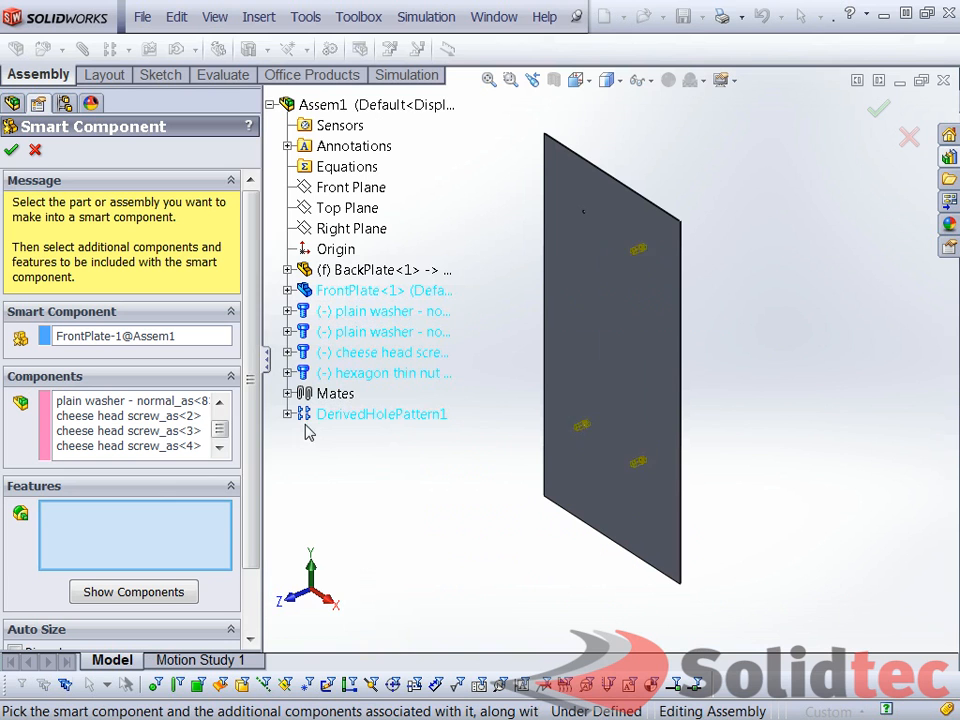
pyautogui.moveTo(90, 532)
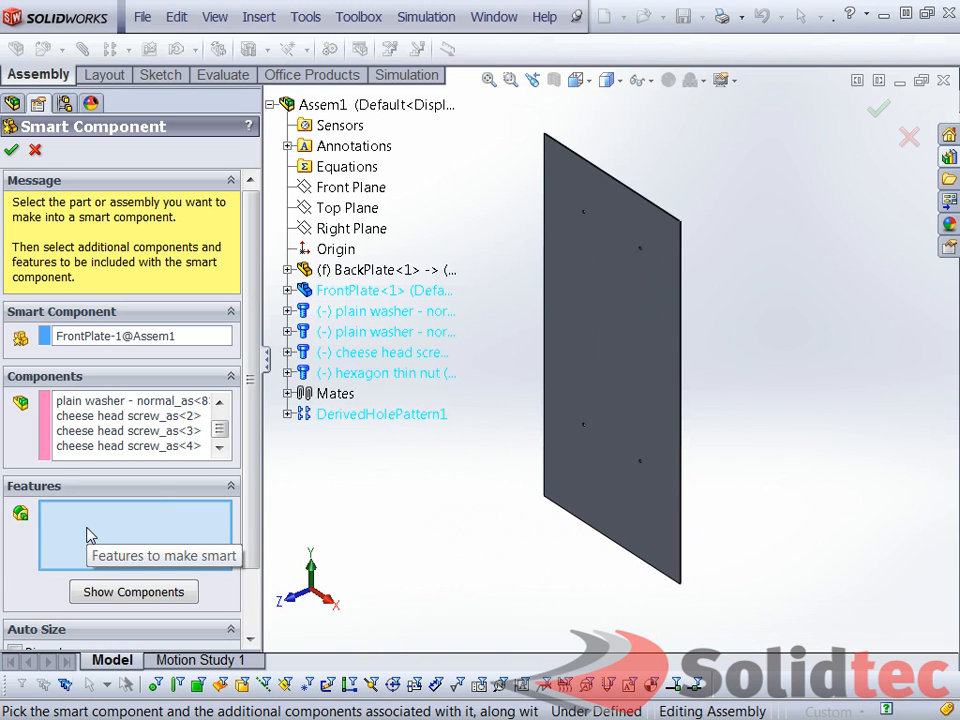
pyautogui.moveTo(684, 192)
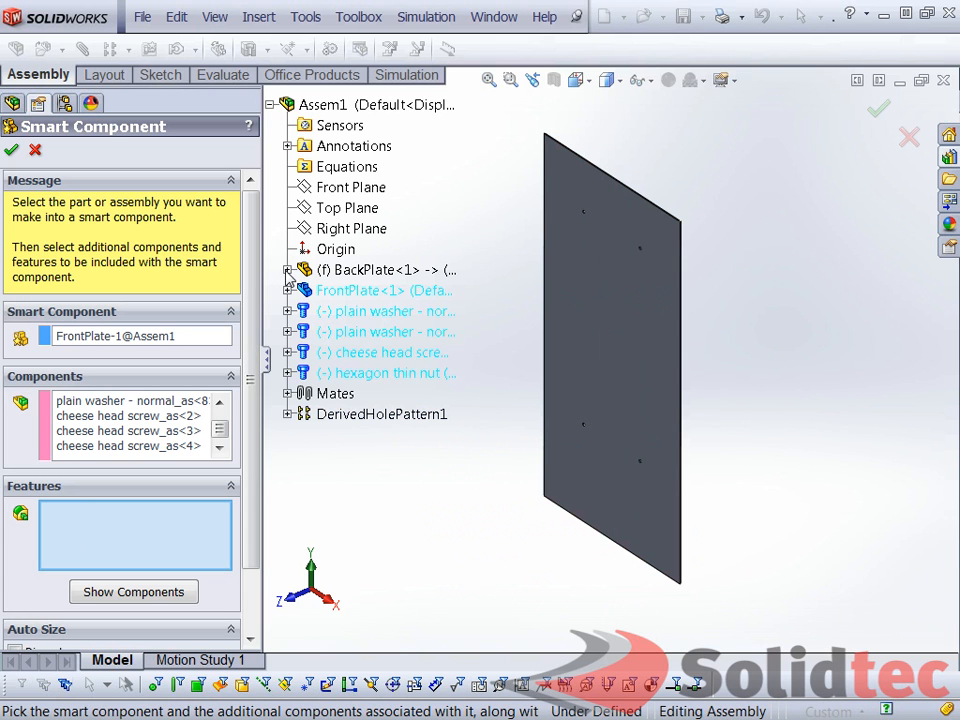
pyautogui.click(288, 270)
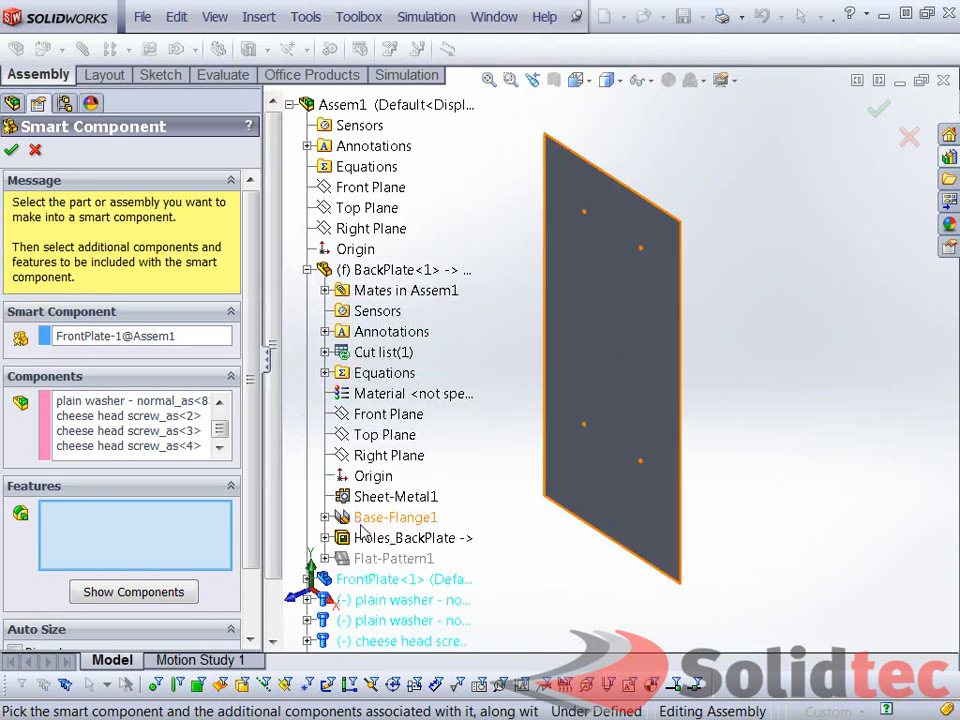
pyautogui.click(412, 538)
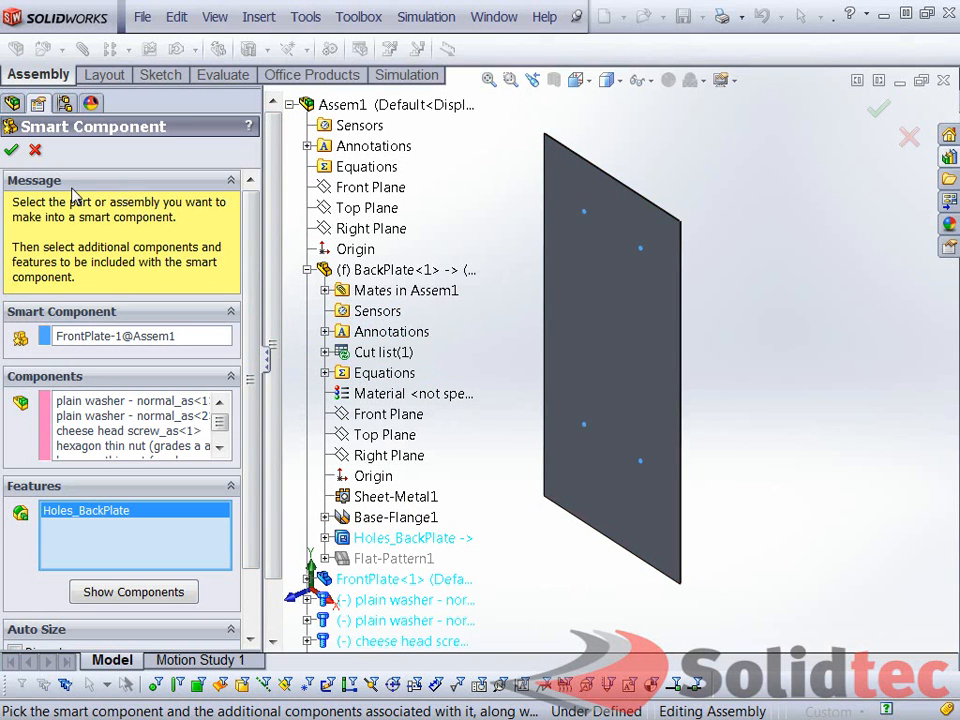
pyautogui.click(132, 592)
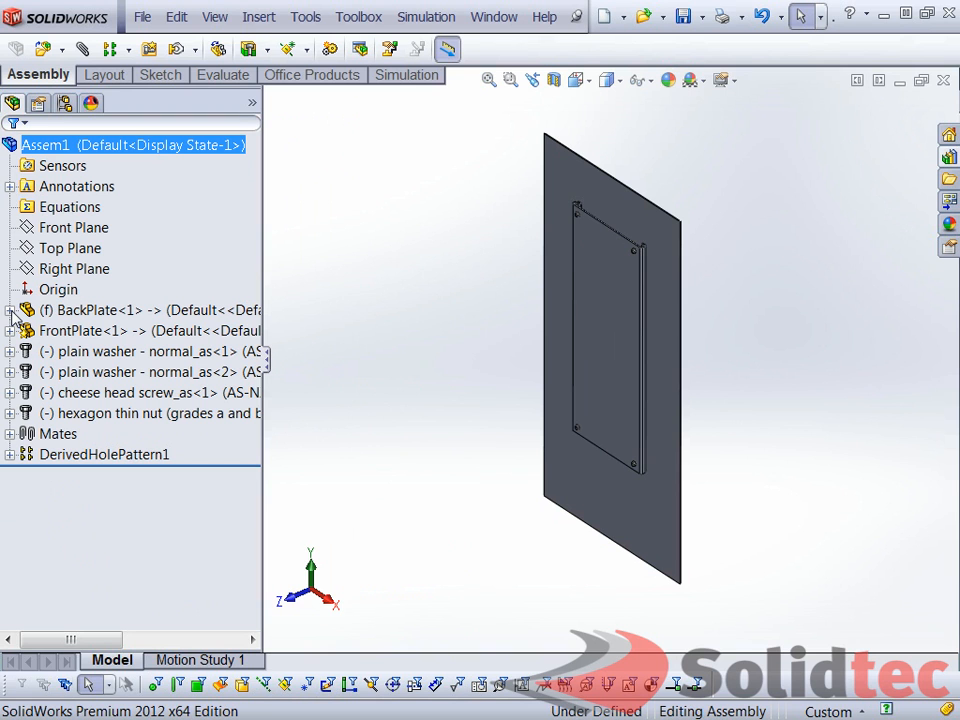
pyautogui.moveTo(80, 330)
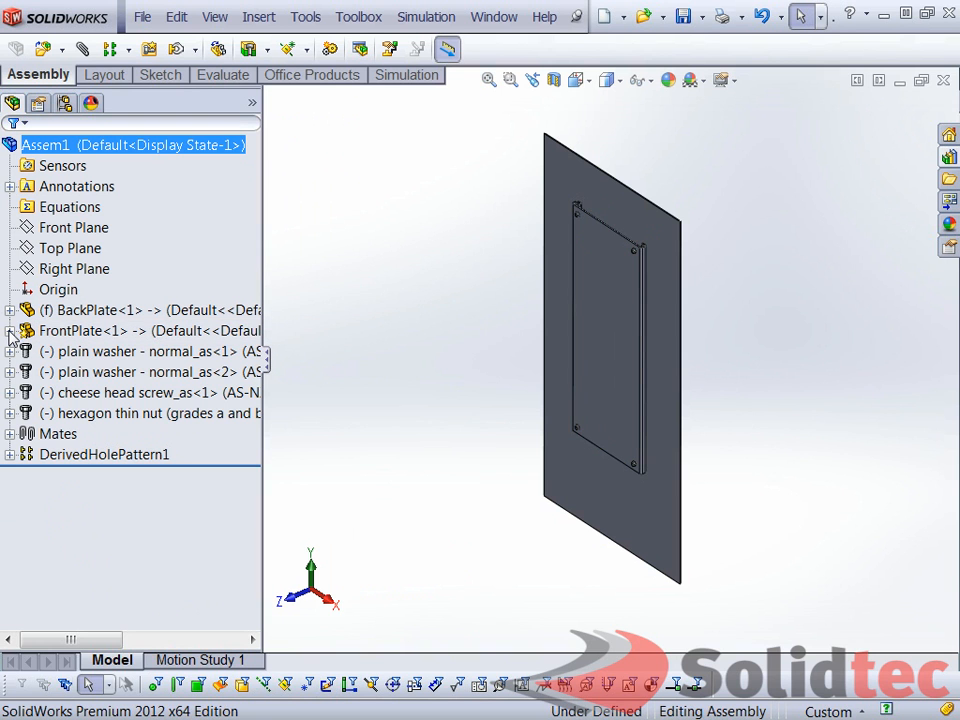
pyautogui.click(10, 330)
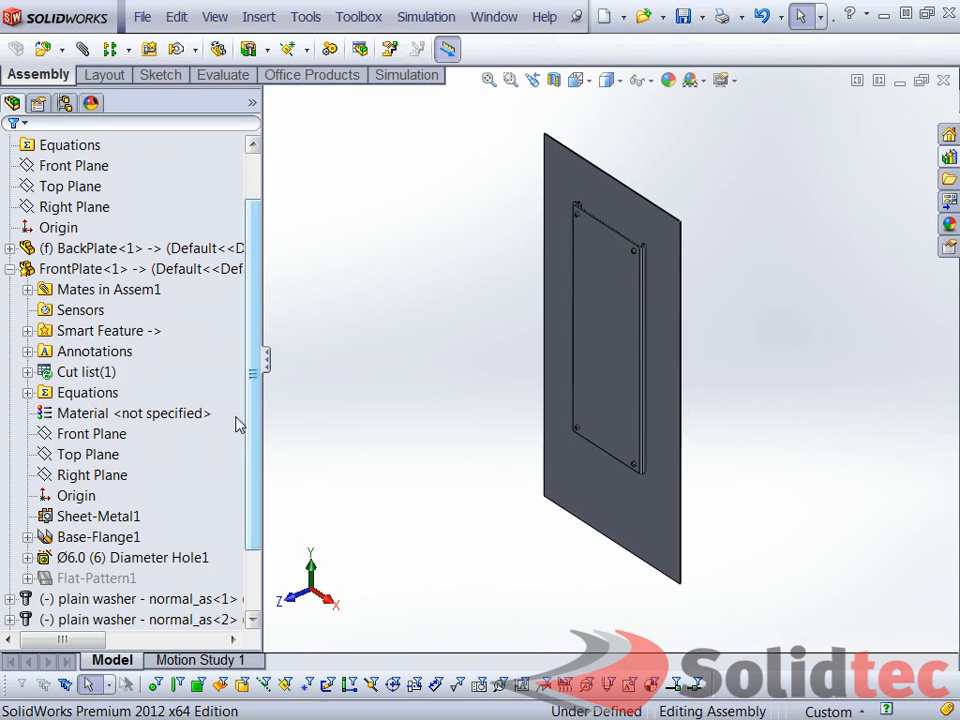
pyautogui.click(108, 330)
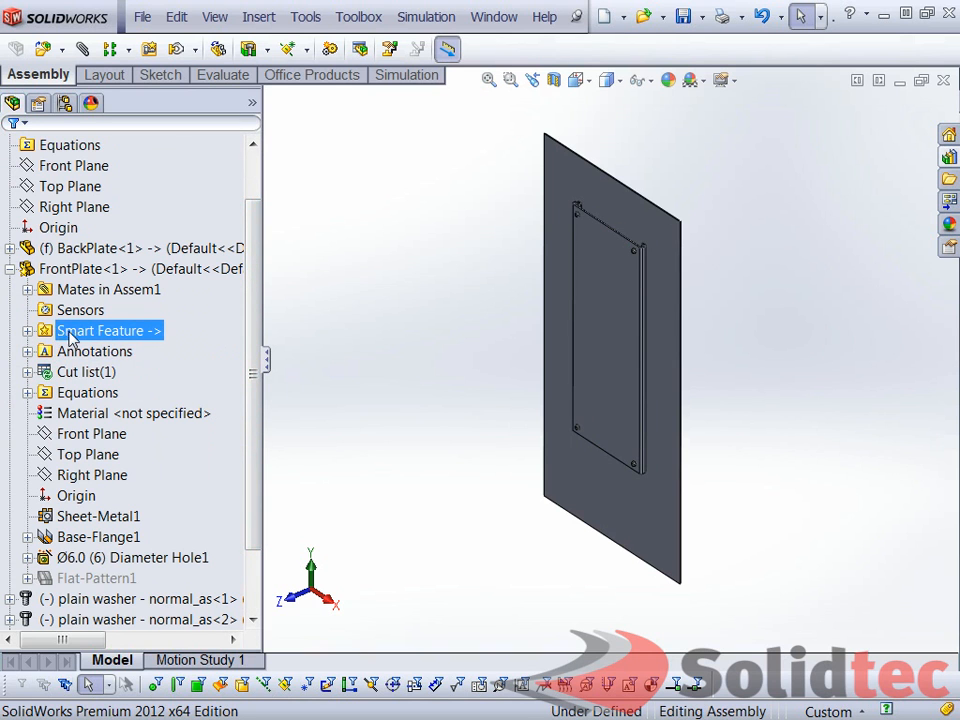
pyautogui.click(28, 330)
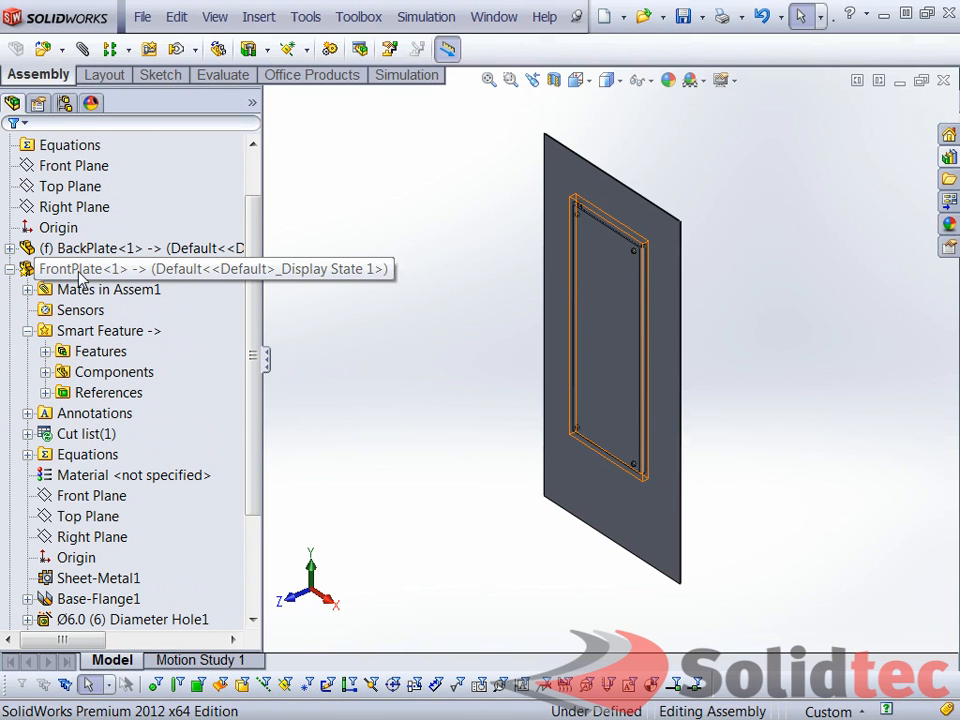
pyautogui.click(100, 352)
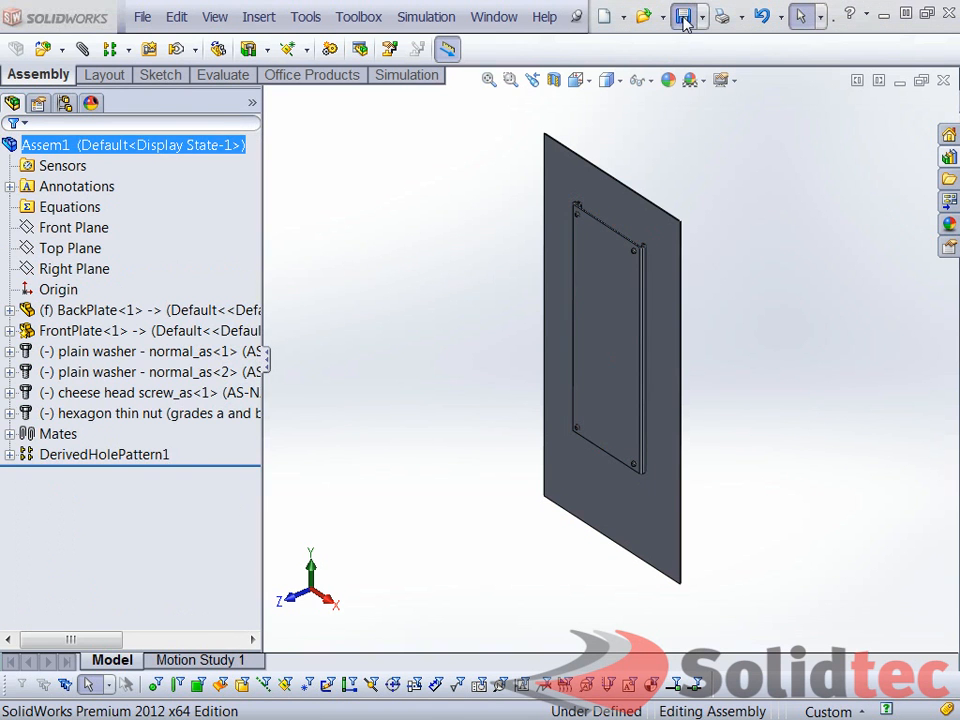
# Save All for Assem1 and the modified FrontPlate, then list the open document windows
pyautogui.click(684, 16)
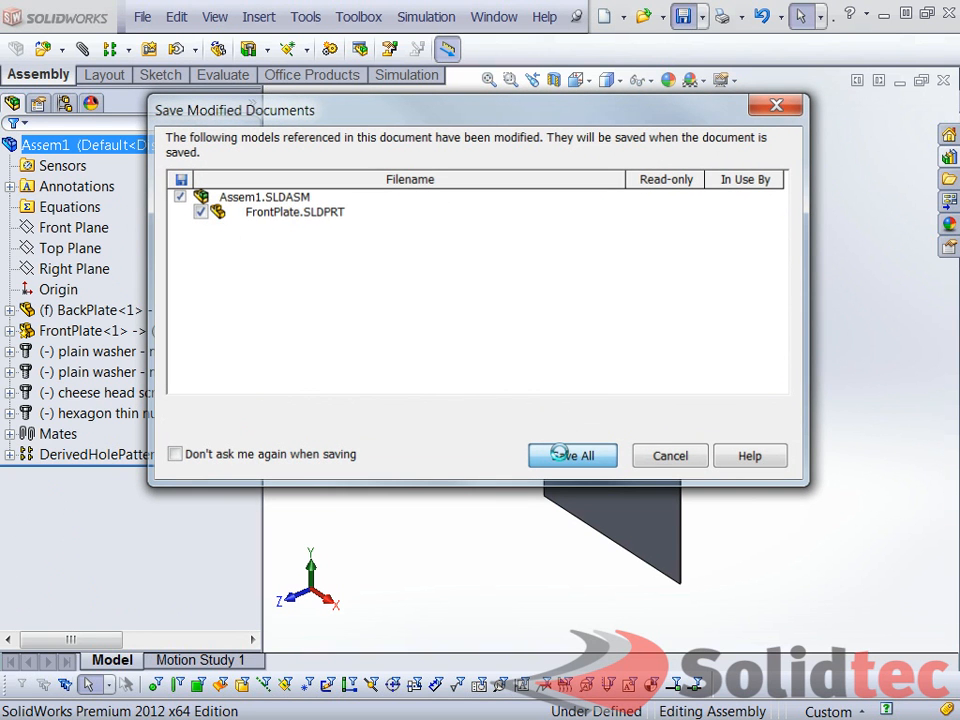
pyautogui.click(572, 456)
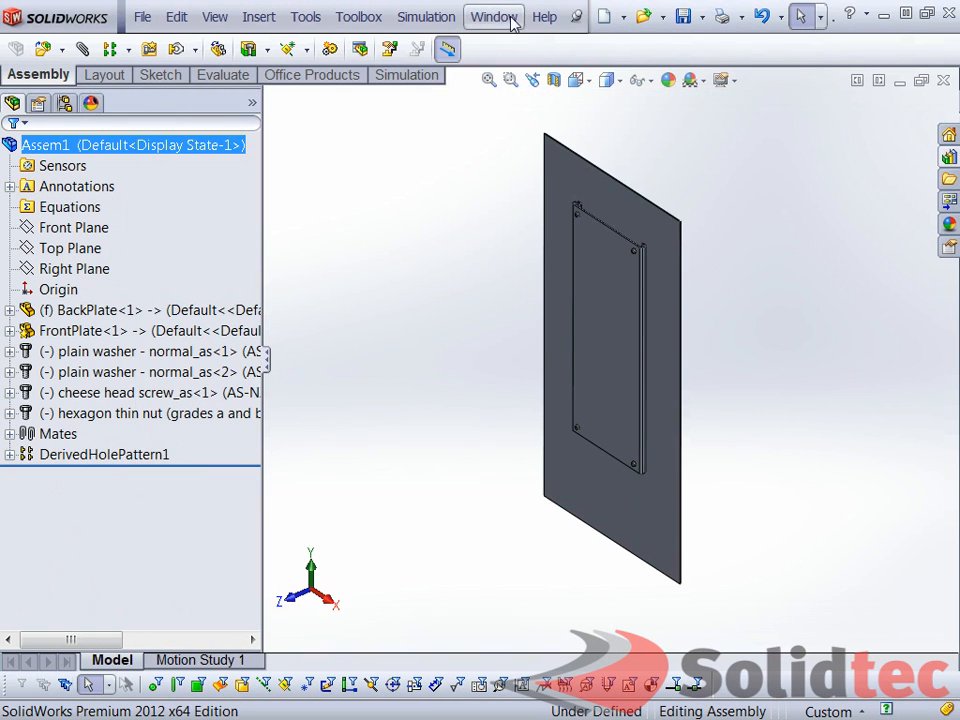
pyautogui.click(492, 16)
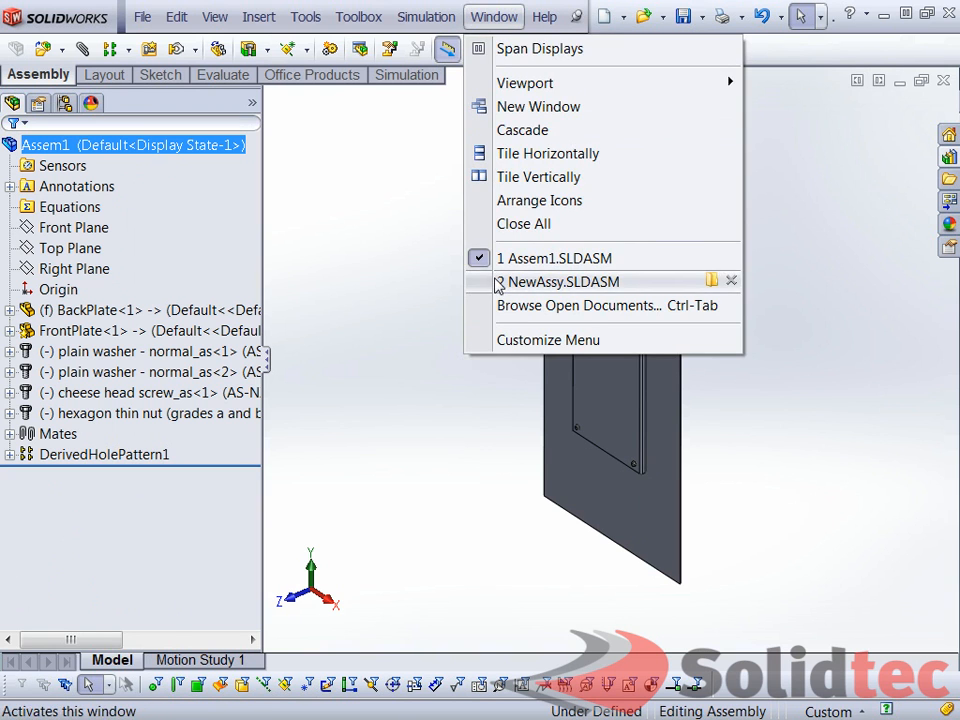
# Switch to NewAssy and insert FrontPlate.SLDPRT from file beside NewBackPlate
pyautogui.click(562, 280)
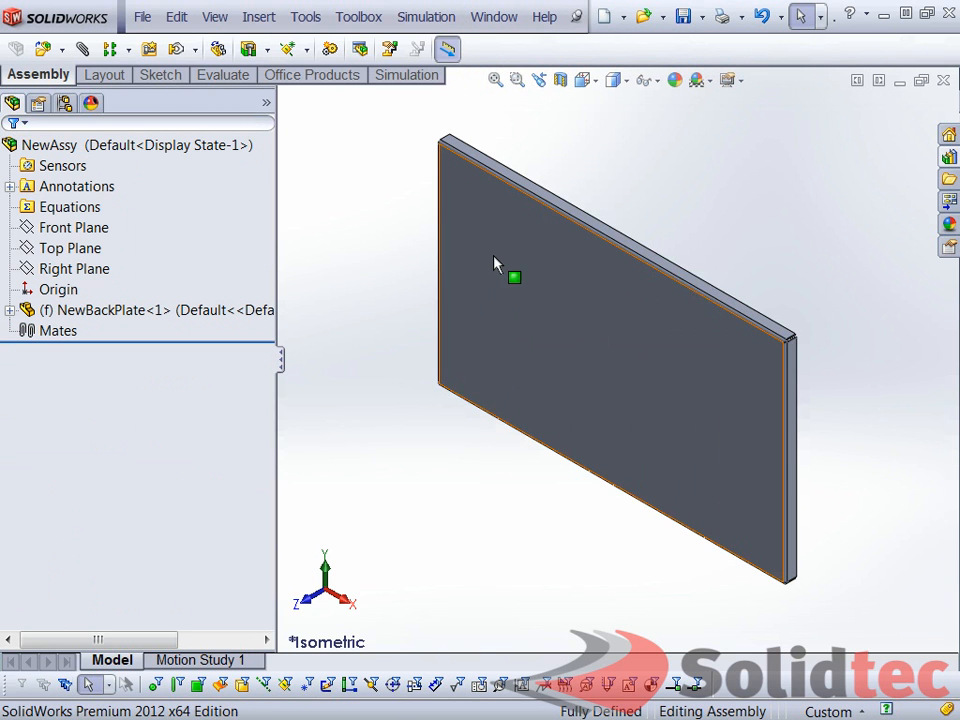
pyautogui.moveTo(512, 276)
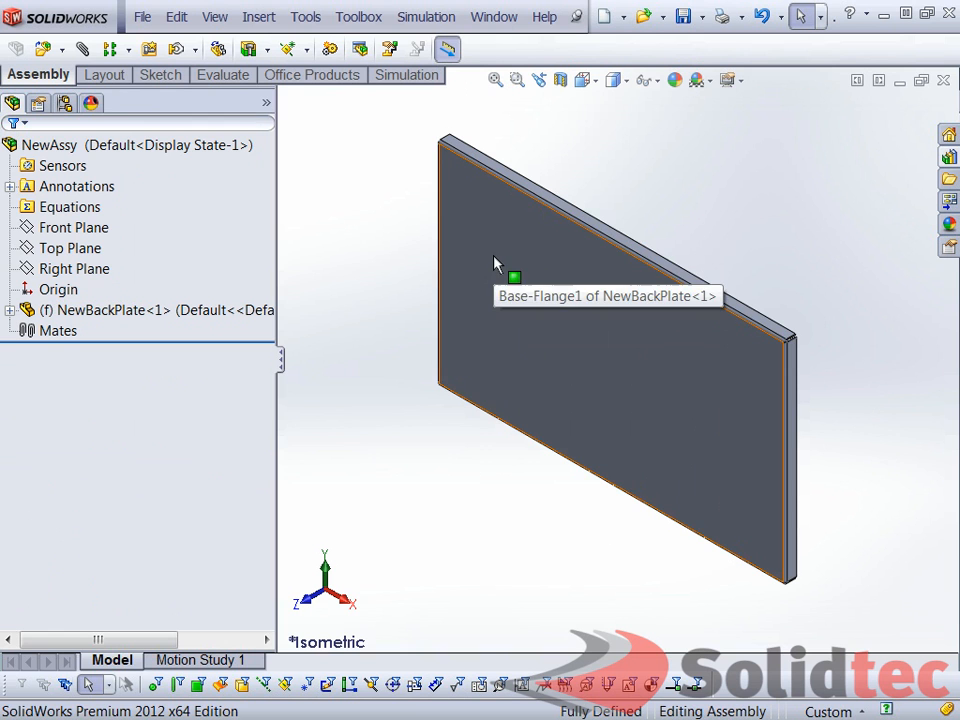
pyautogui.moveTo(42, 48)
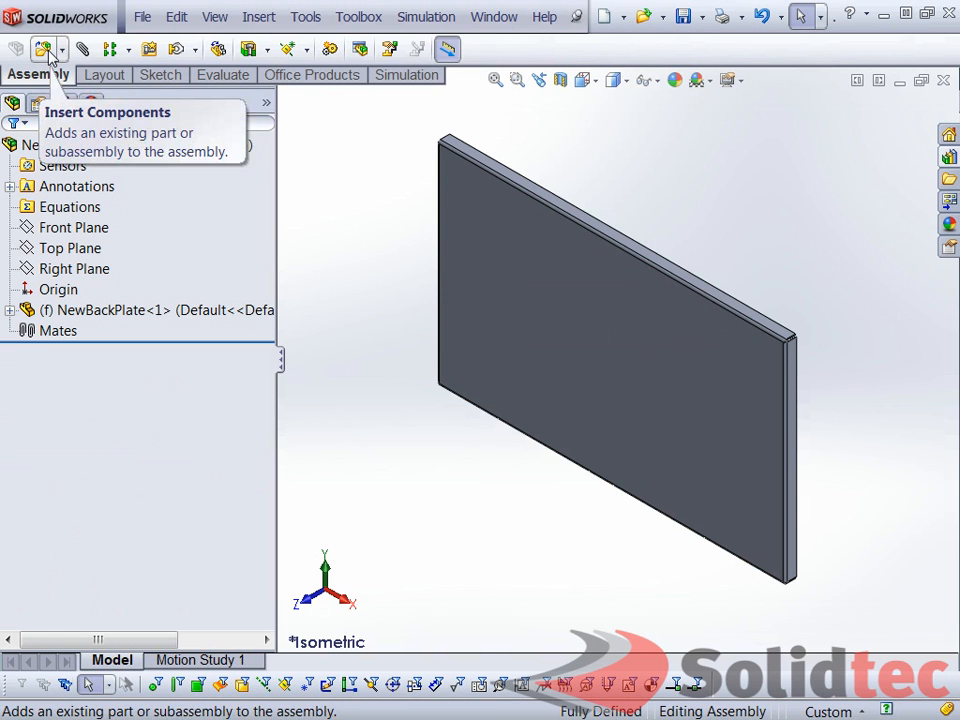
pyautogui.click(44, 48)
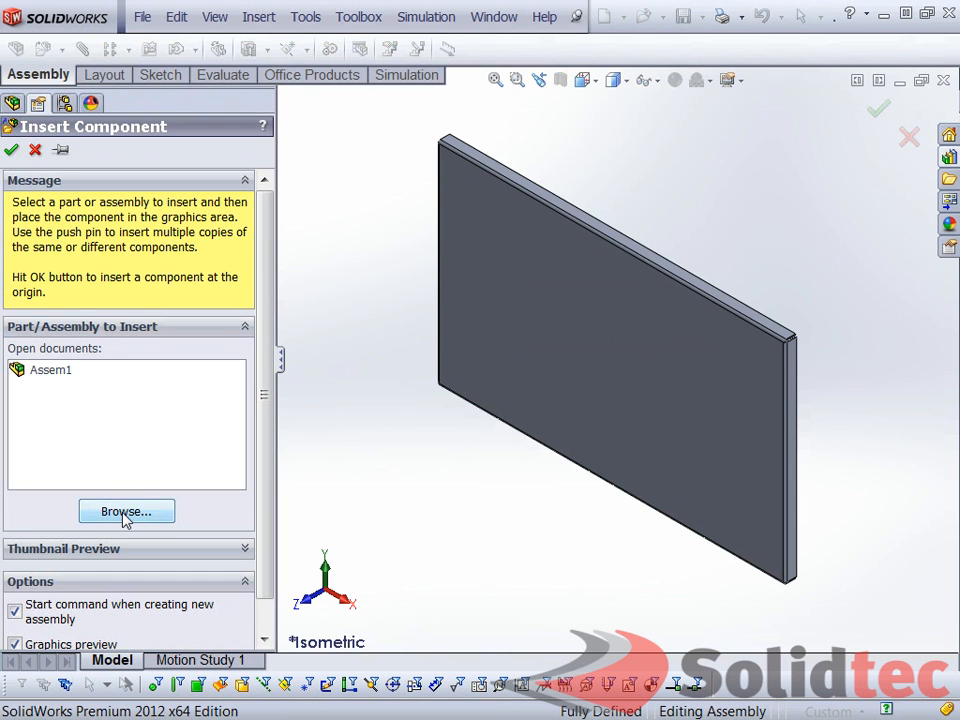
pyautogui.click(126, 512)
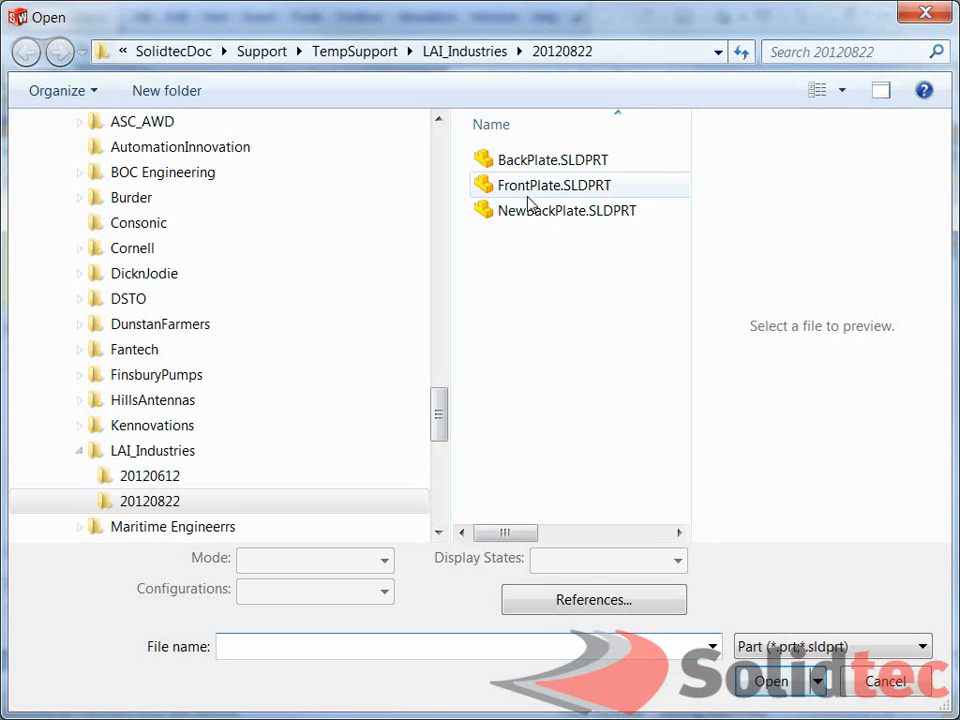
pyautogui.click(550, 184)
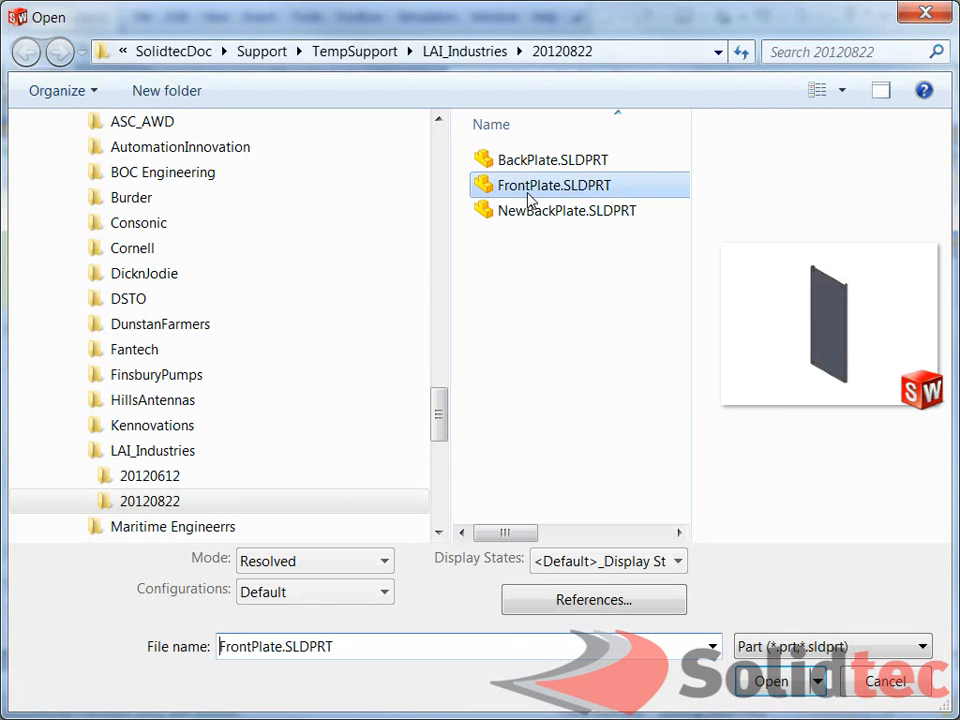
pyautogui.click(770, 680)
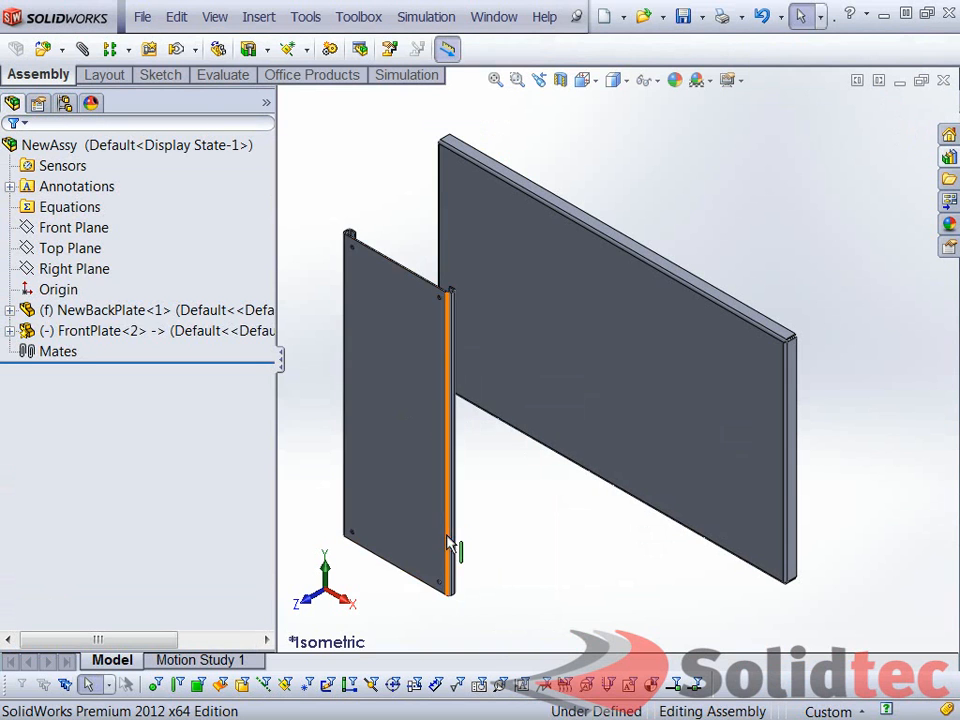
# Mate FrontPlate to NewBackPlate with Symmetric and Parallel mates and pick a face for Coincident
pyautogui.moveTo(448, 544); pyautogui.dragTo(462, 582)
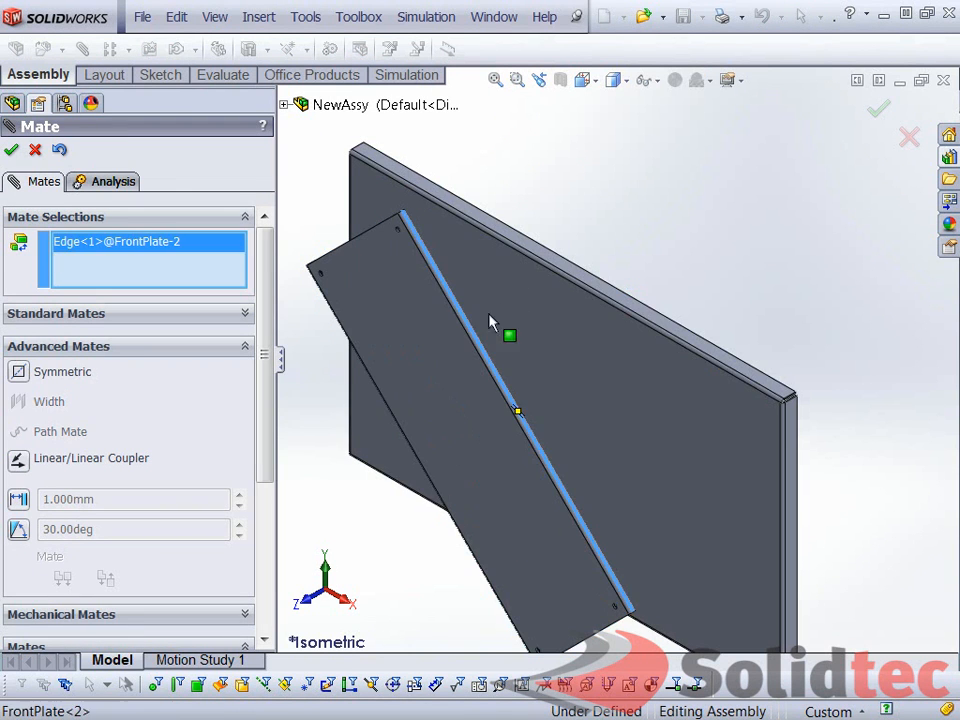
pyautogui.click(450, 264)
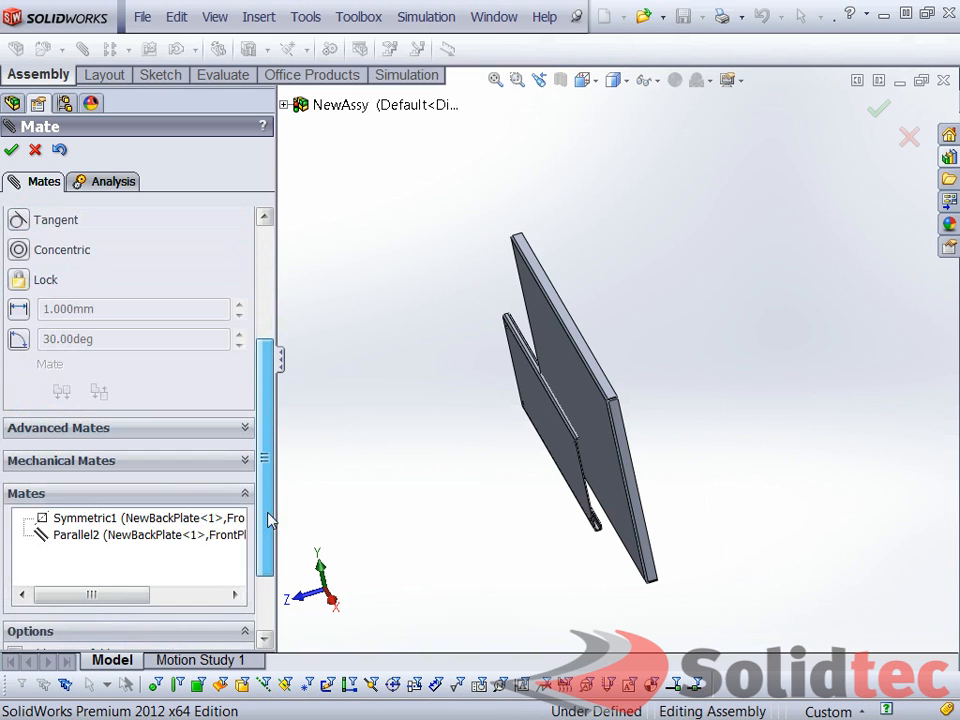
pyautogui.click(84, 518)
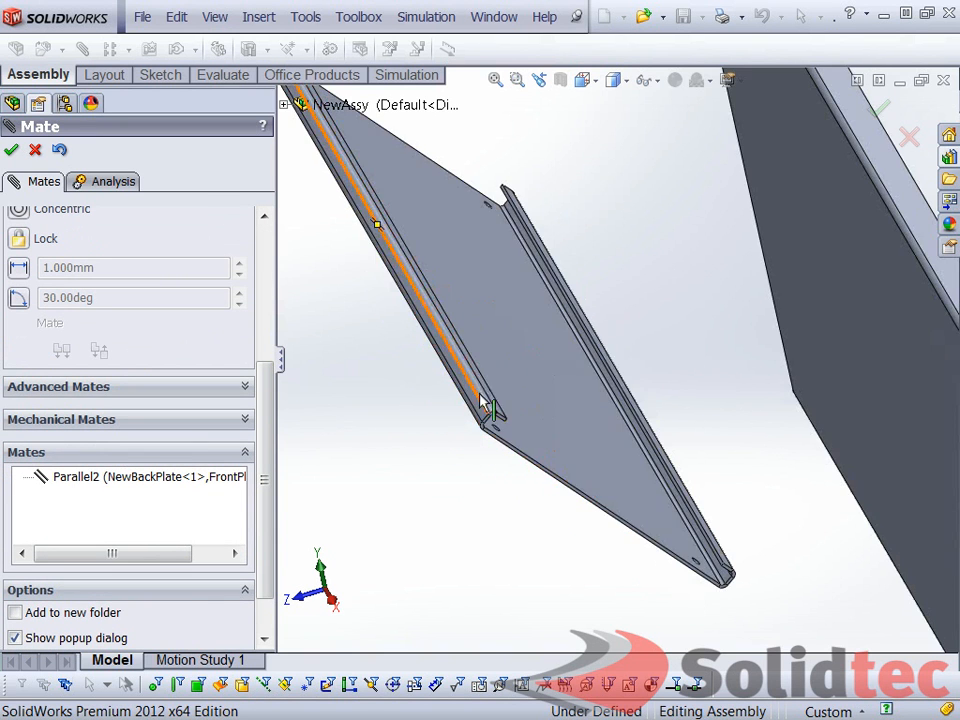
pyautogui.click(496, 410)
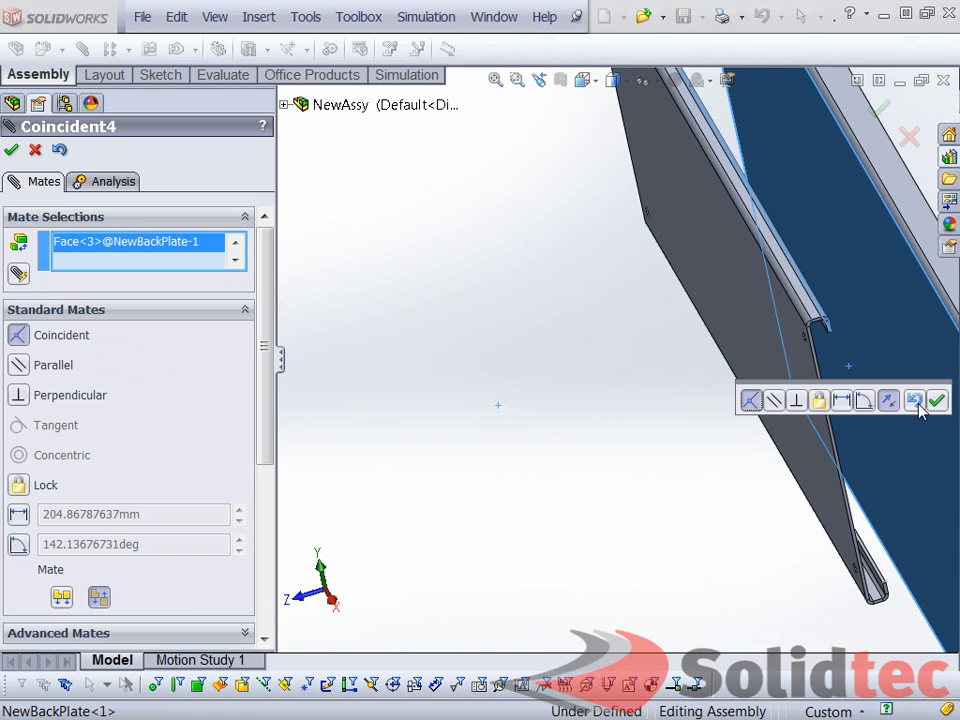
# Accept the Coincident mate and add a 100 mm Distance mate, fully defining NewAssy
pyautogui.click(936, 400)
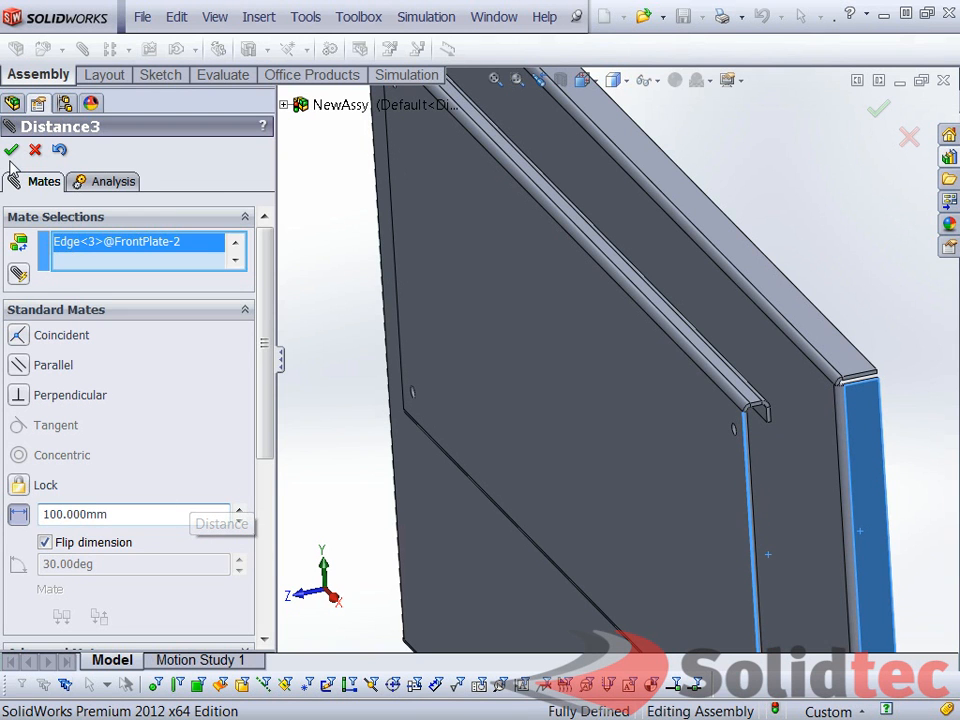
pyautogui.click(12, 148)
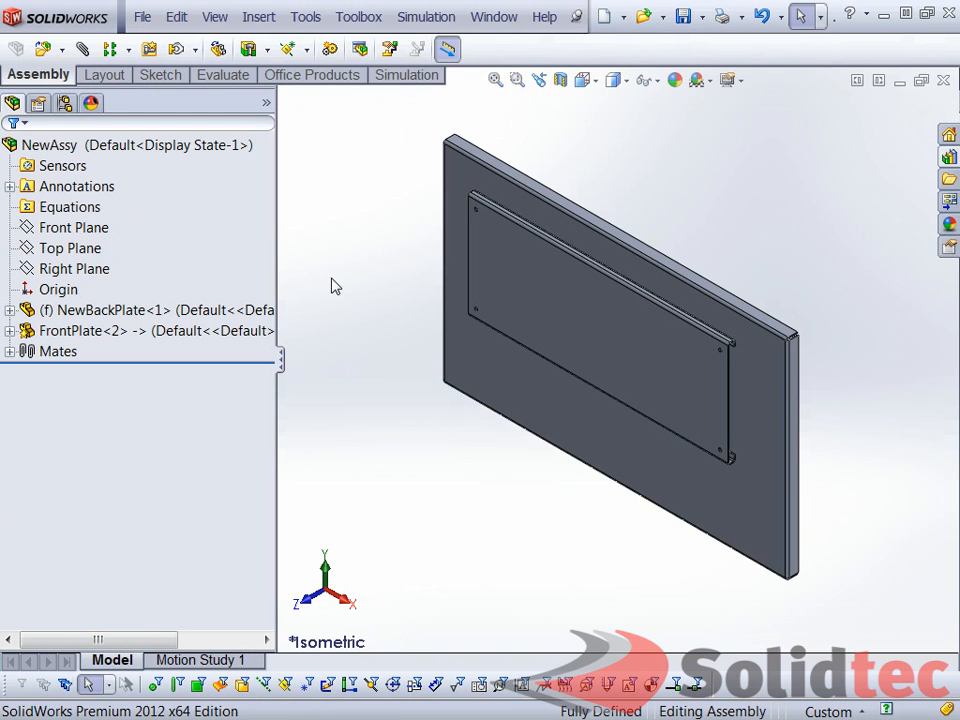
pyautogui.moveTo(620, 340)
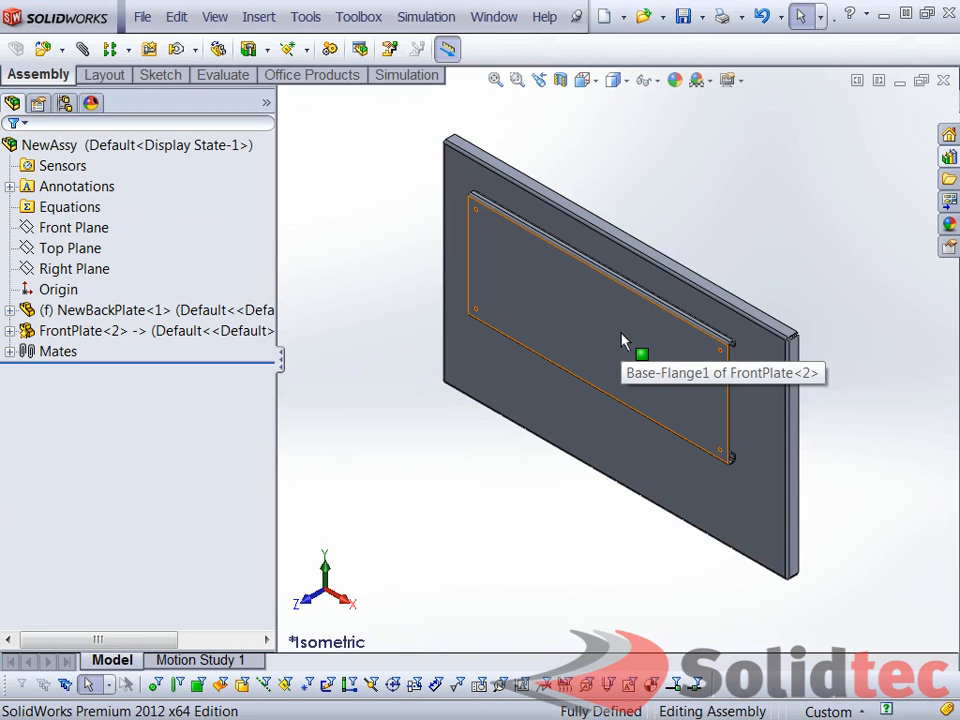
# Bring up Insert > Smart Features for the mated front plate
pyautogui.rightClick(620, 340)
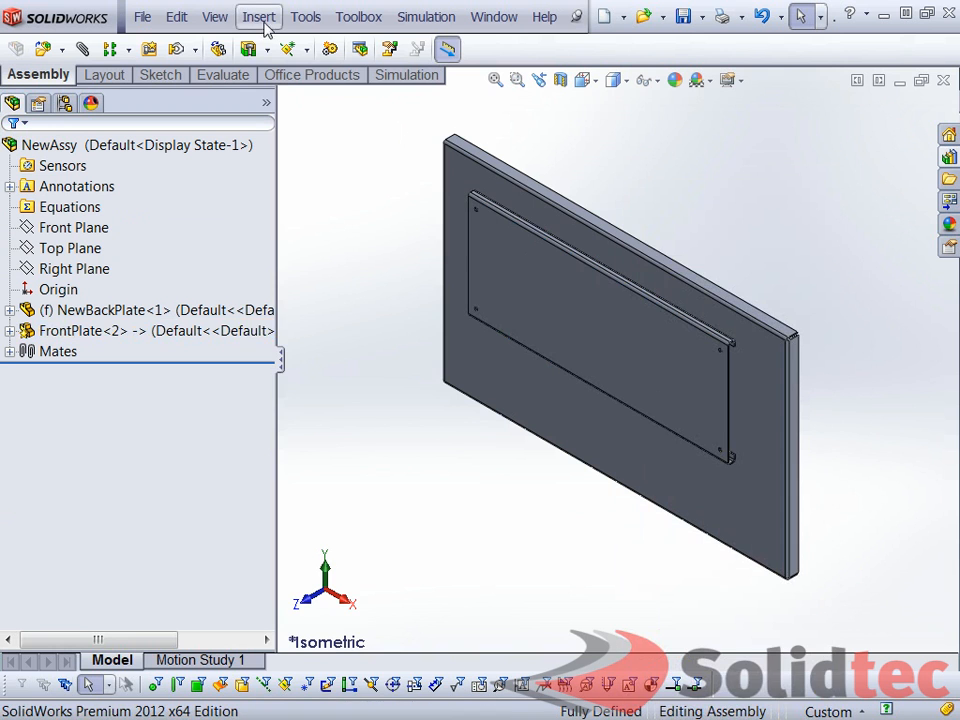
pyautogui.click(258, 16)
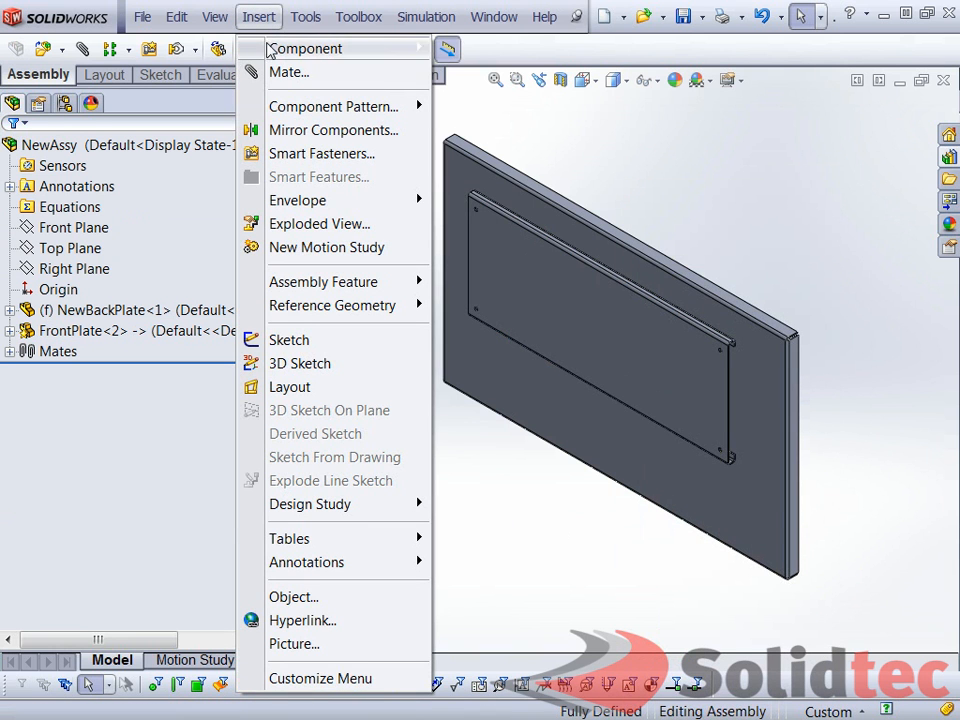
pyautogui.moveTo(320, 176)
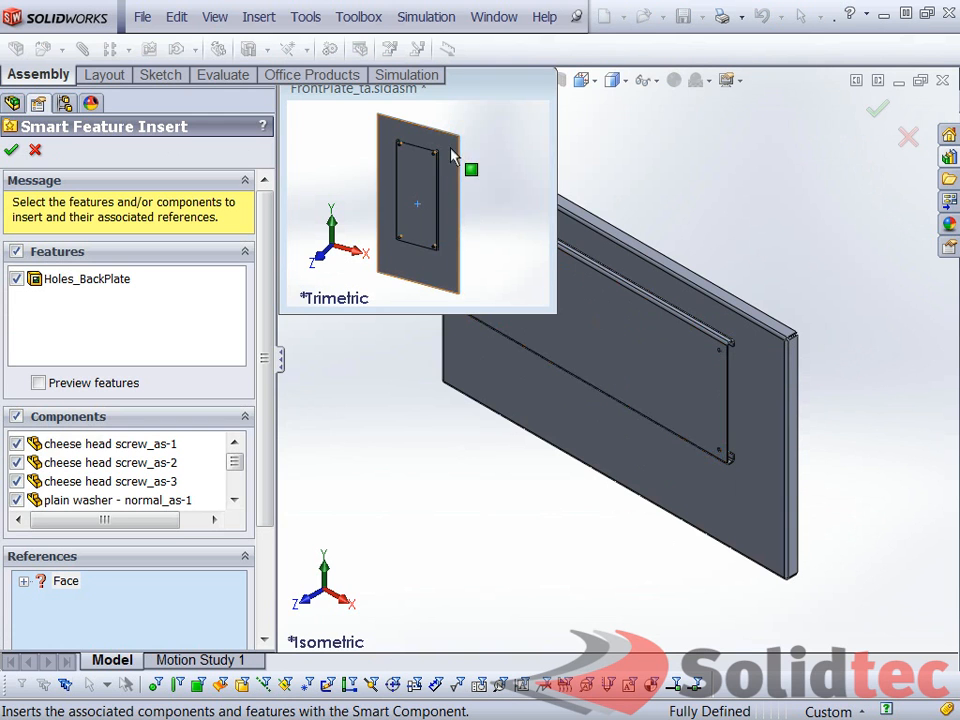
pyautogui.moveTo(460, 178)
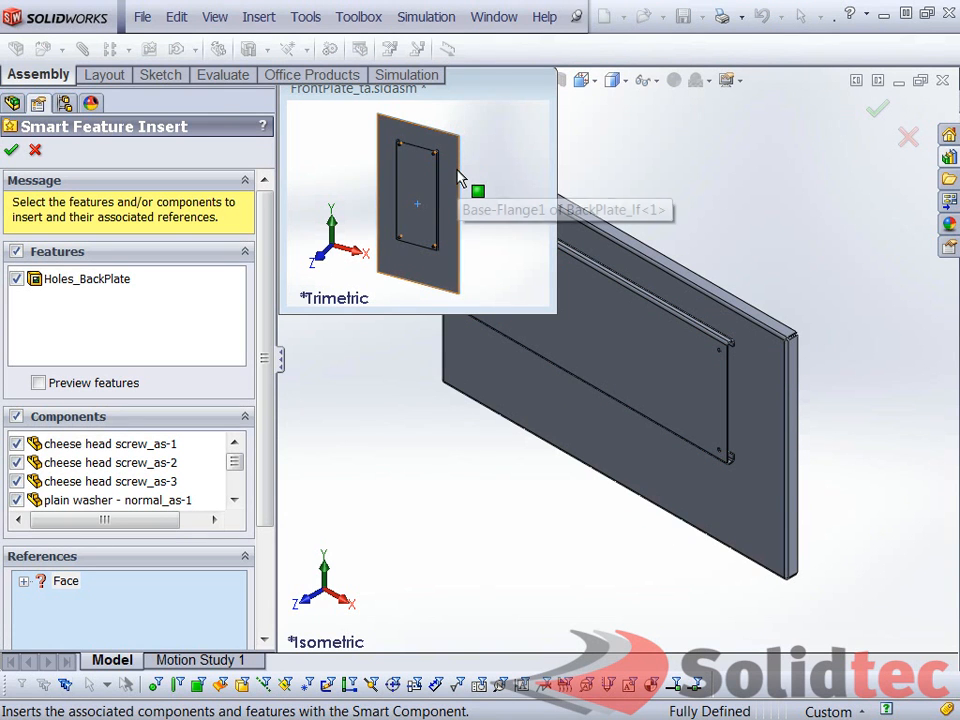
pyautogui.moveTo(458, 486)
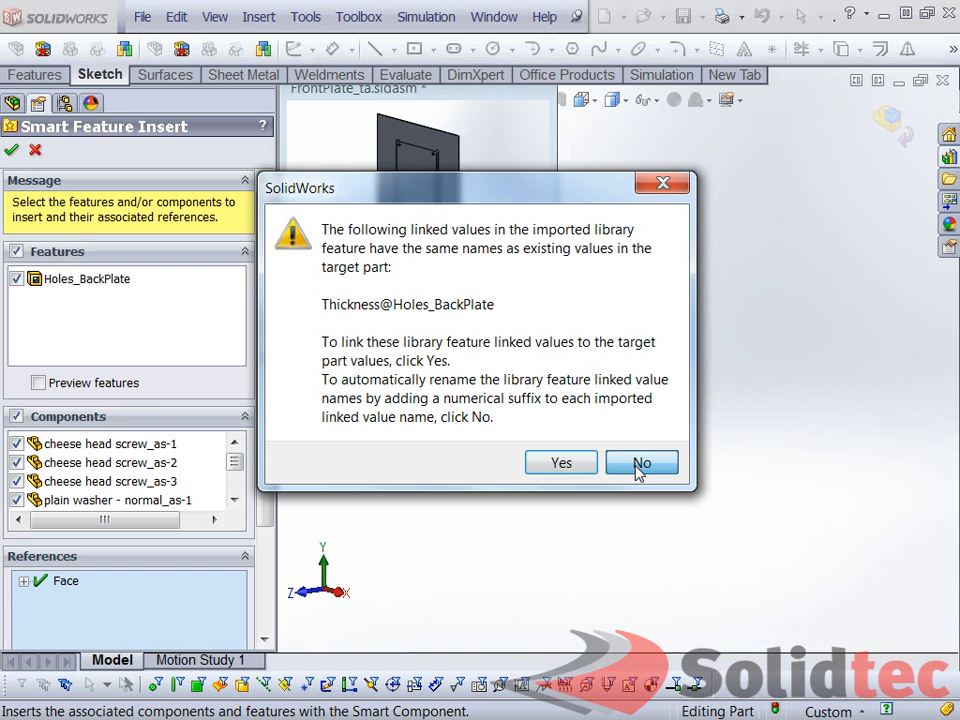
# Answer No to the linked values prompt so the screws, washers and nuts get numeric suffixes
pyautogui.click(640, 462)
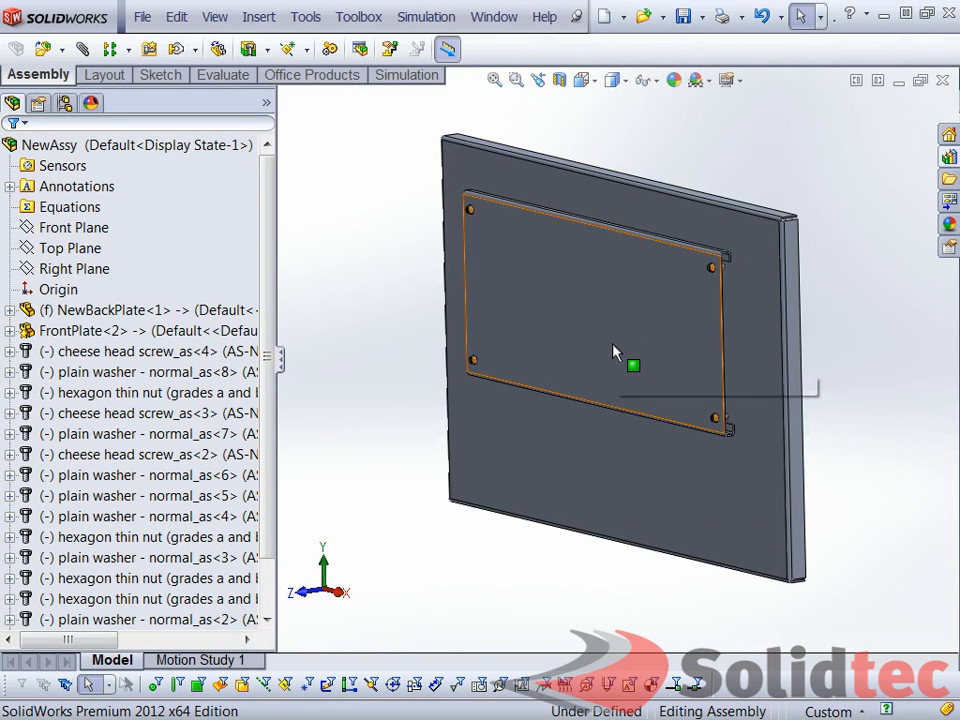
pyautogui.moveTo(588, 288)
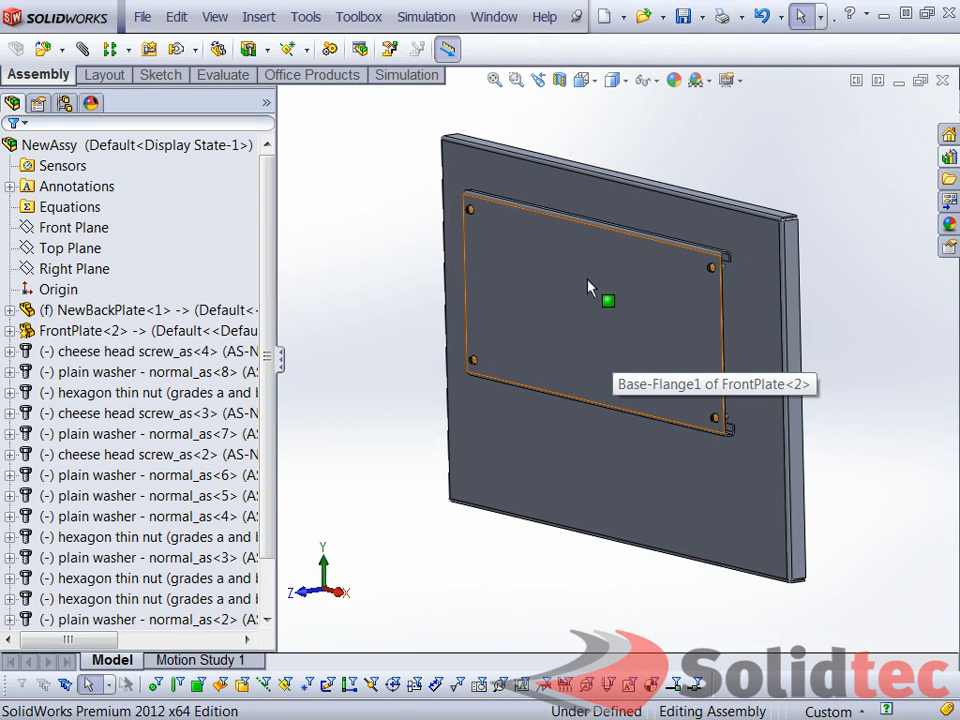
pyautogui.moveTo(600, 302)
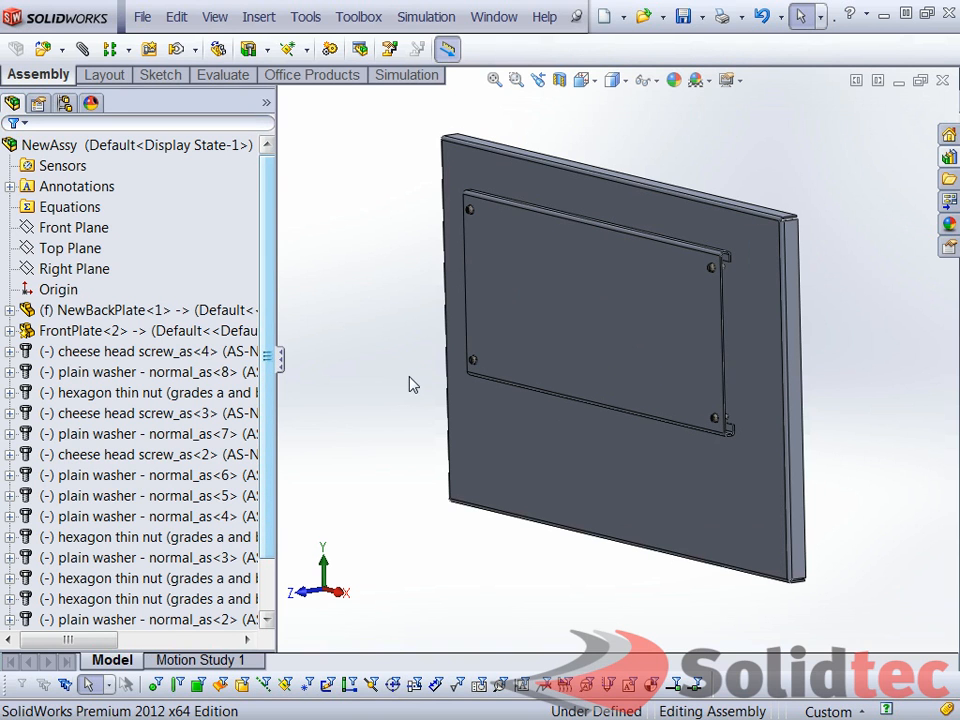
pyautogui.moveTo(416, 404)
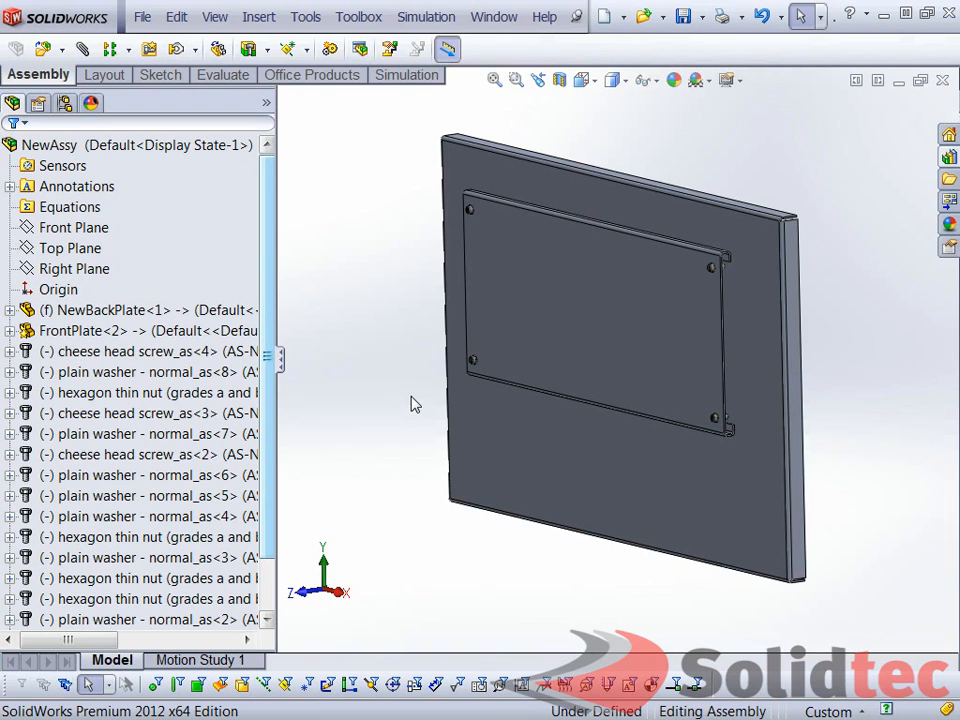